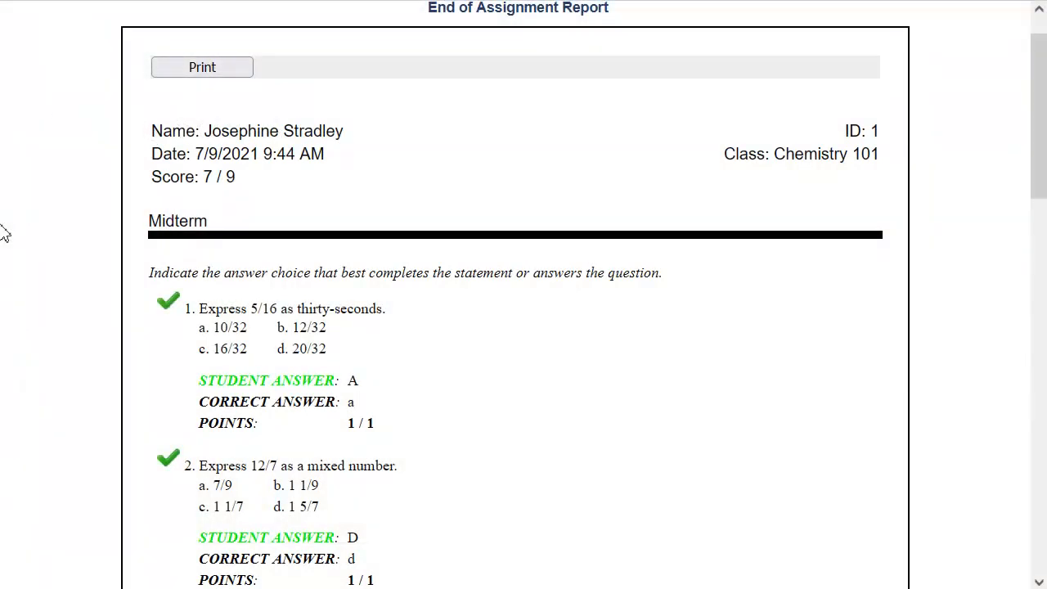
mouse_move(254, 225)
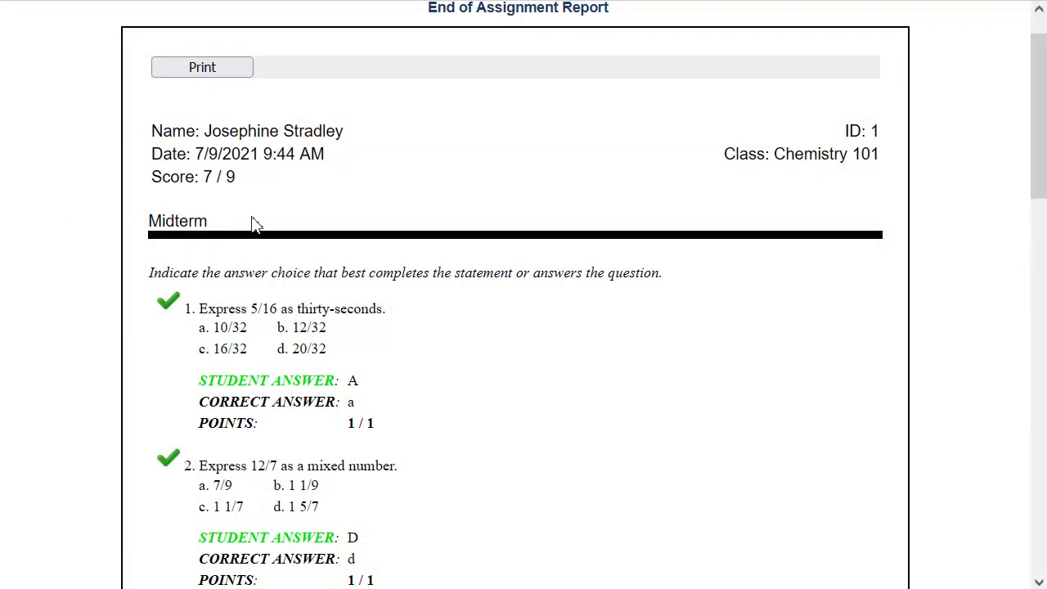
Scroll to the Chemistry 101 Midterm assignment and open its actions dropdown
scroll("down", 3)
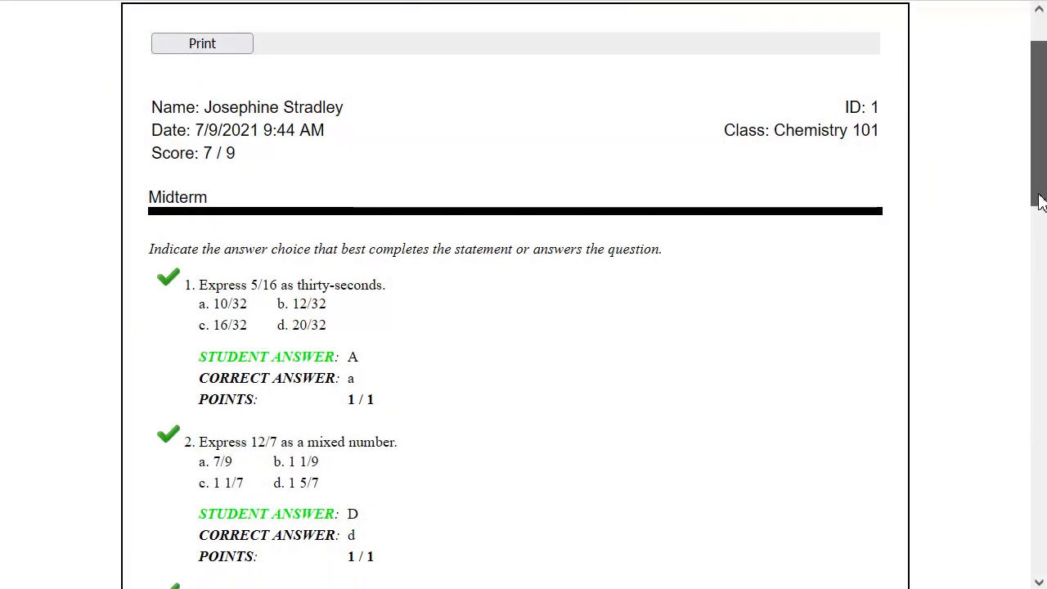
scroll("down", 3)
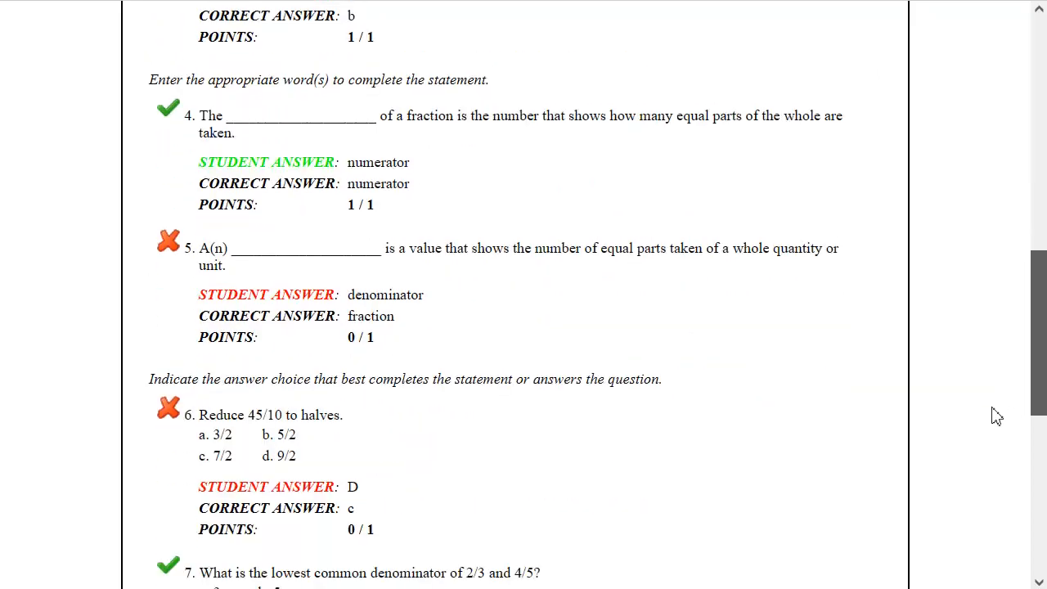
scroll("down", 3)
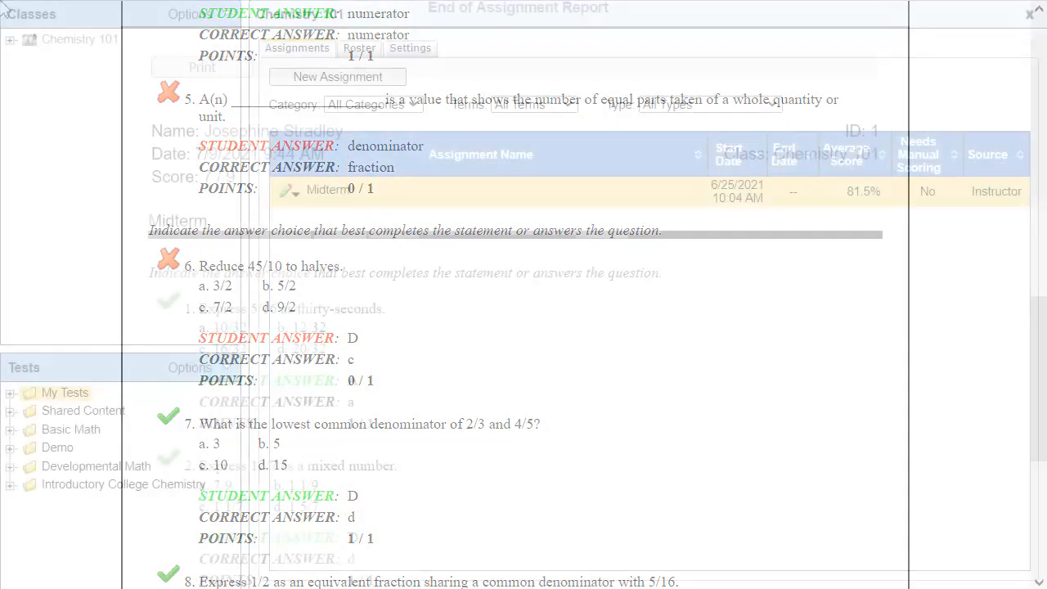
left_click(1030, 15)
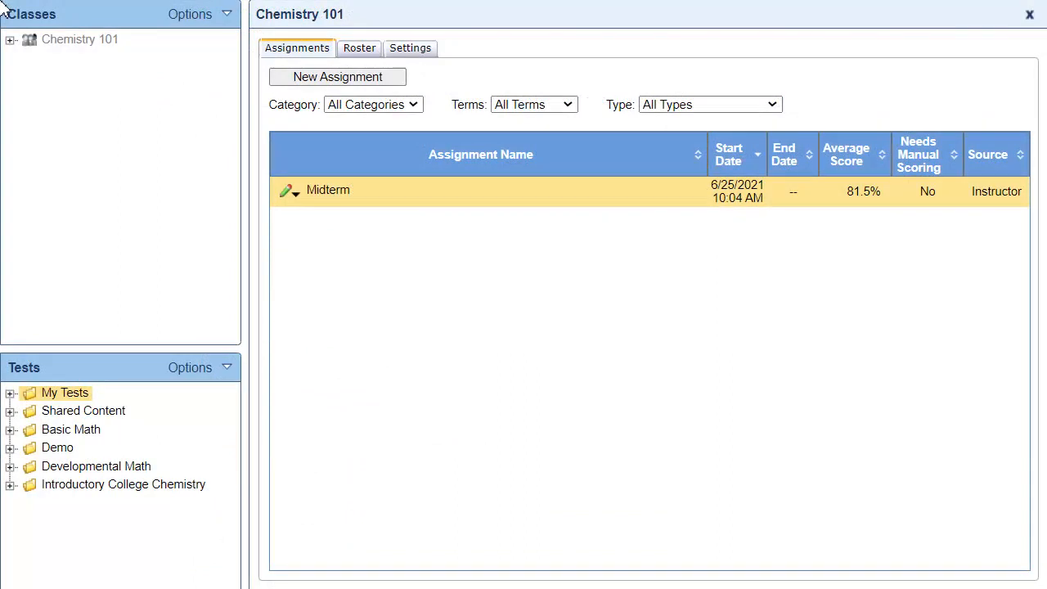
mouse_move(203, 137)
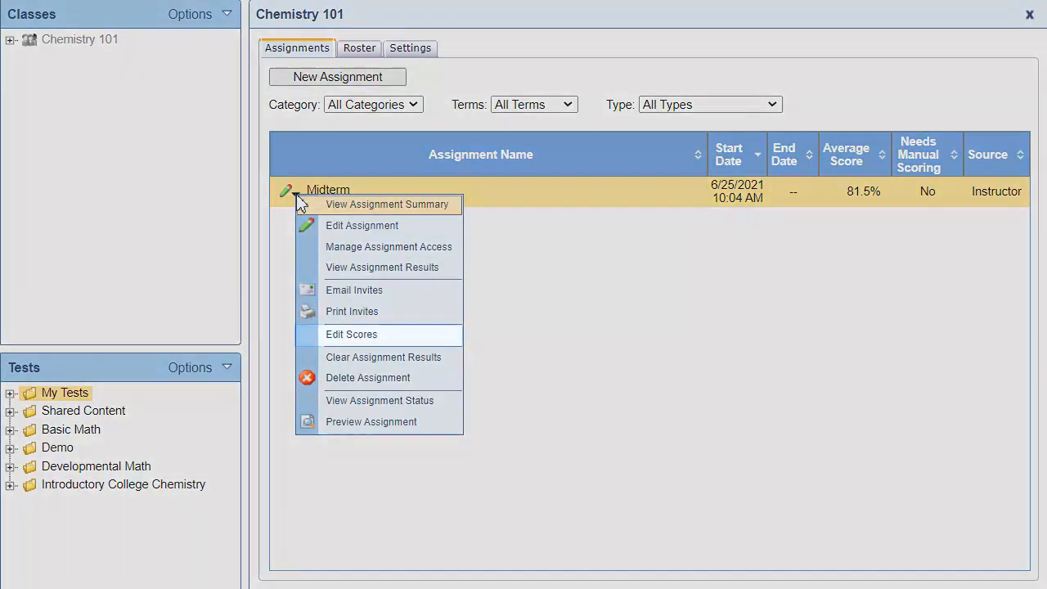
mouse_move(397, 292)
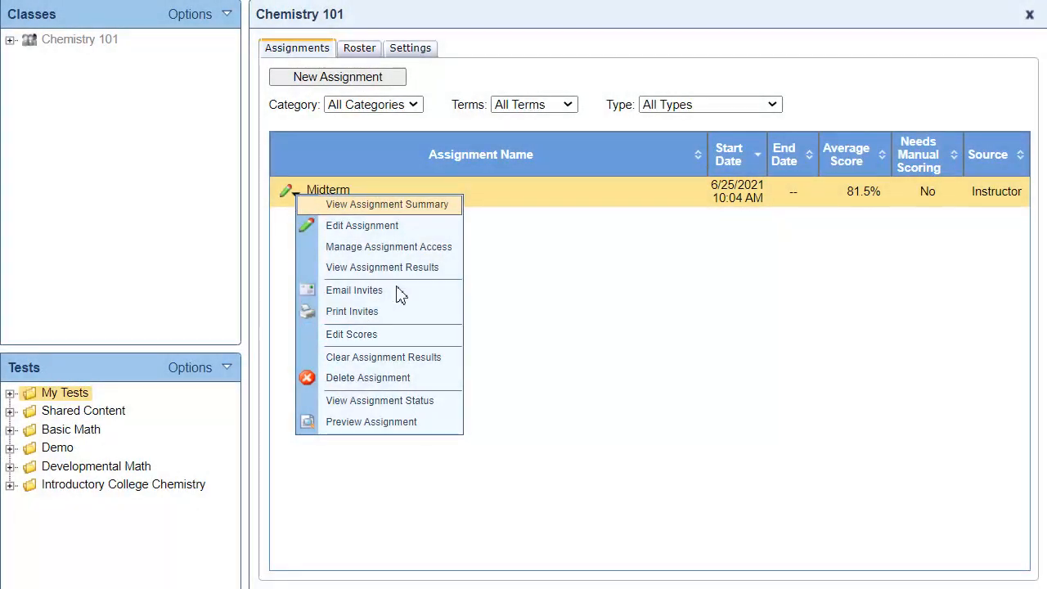
Choose Edit Scores for the Midterm to show the first student's per-question scores
left_click(352, 334)
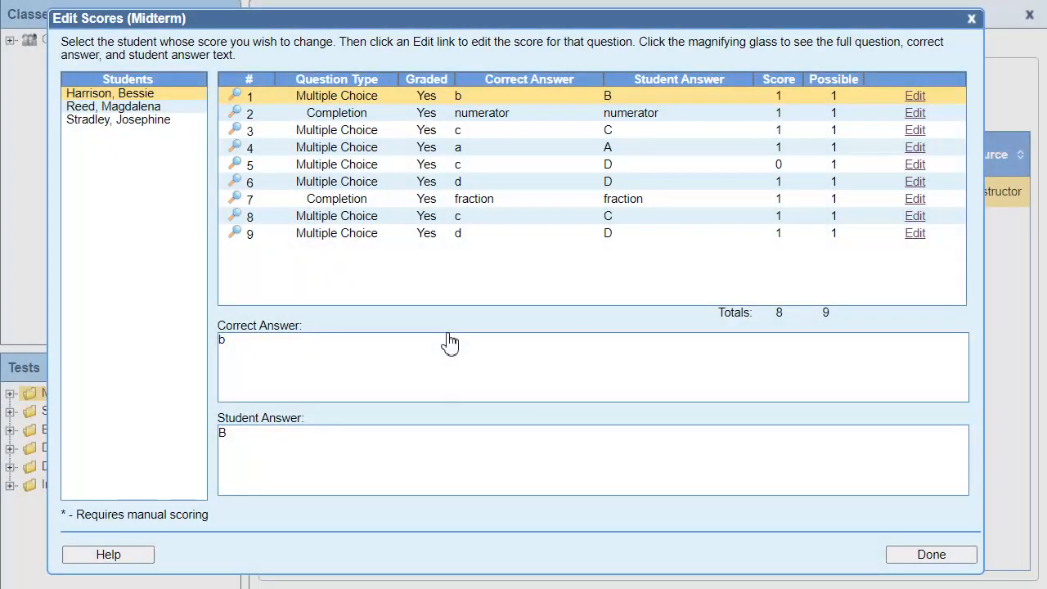
left_click(234, 164)
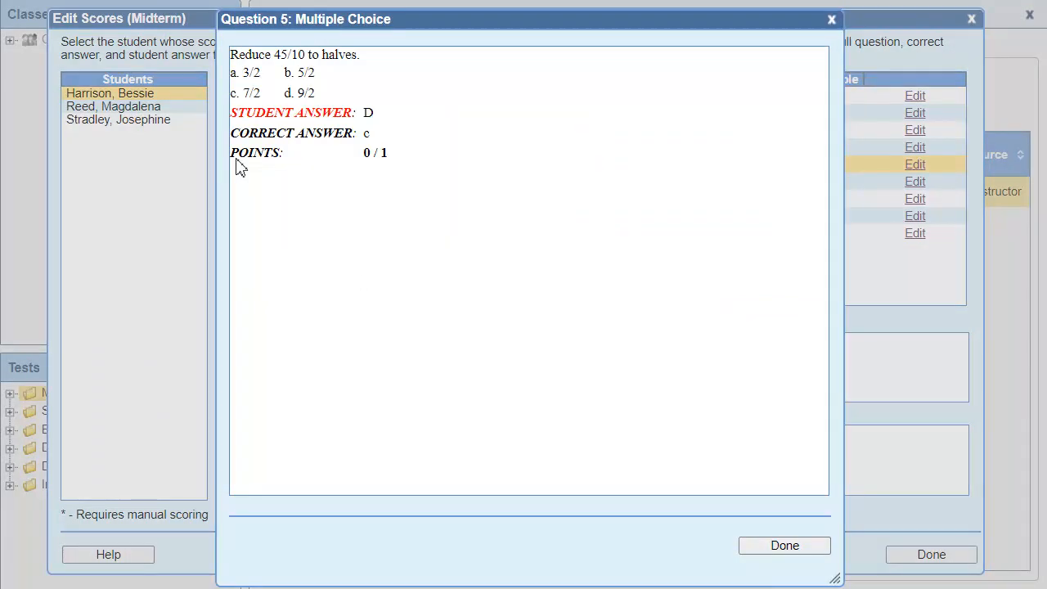
mouse_move(728, 501)
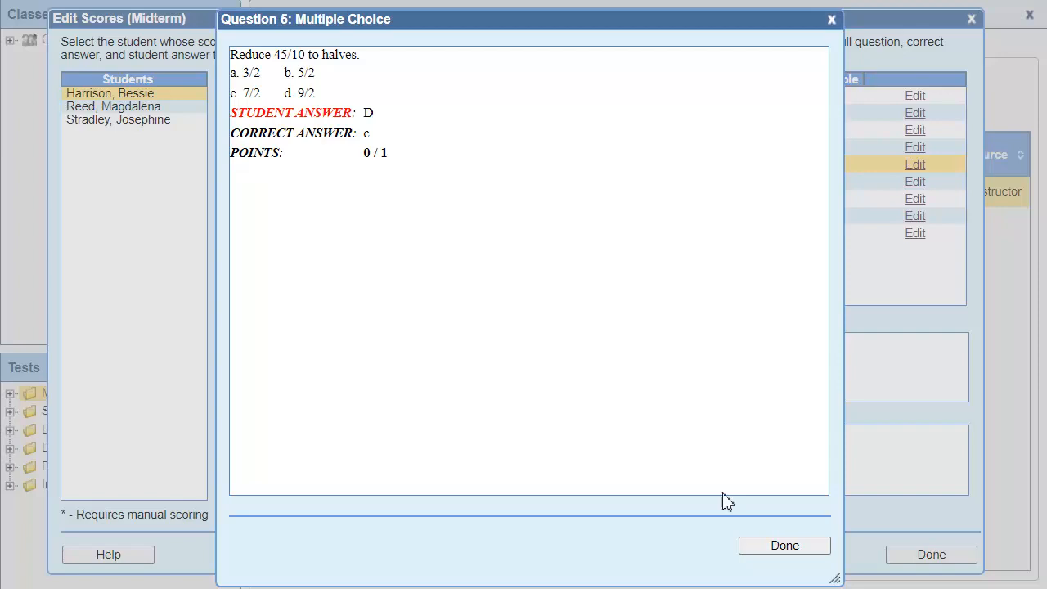
left_click(785, 546)
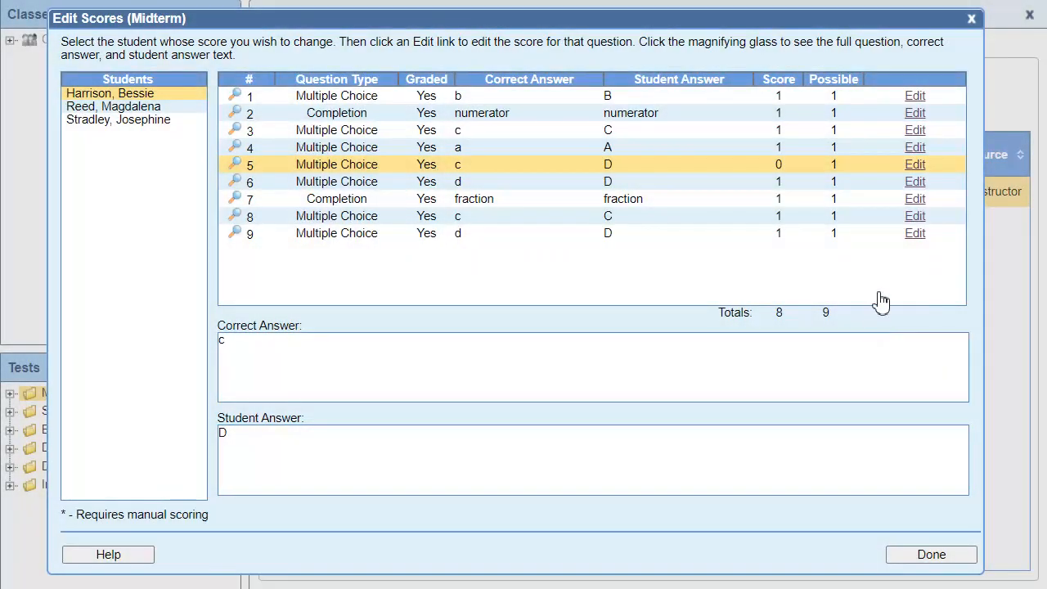
left_click(915, 164)
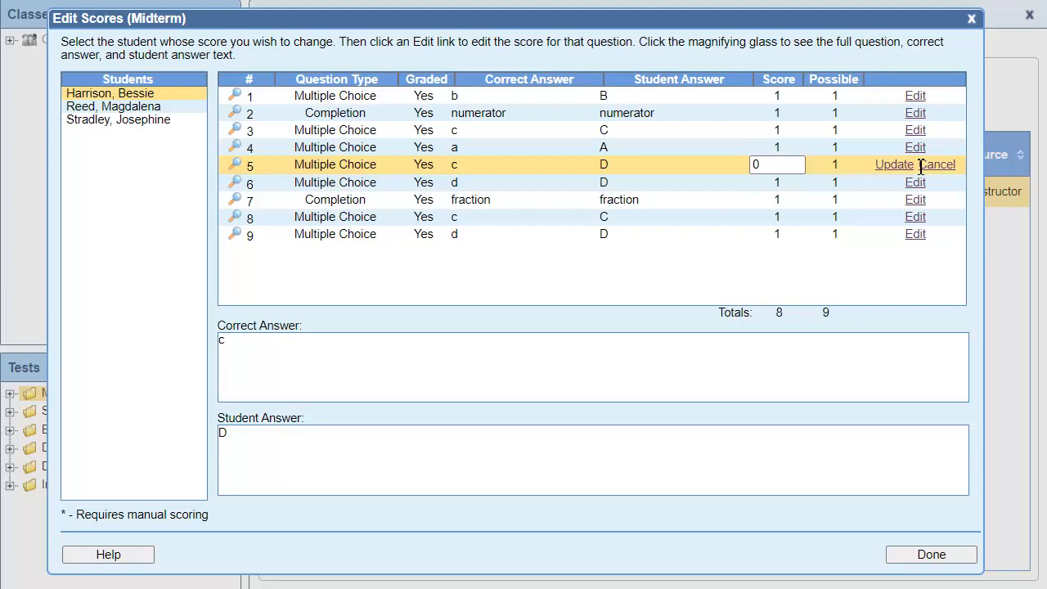
type("1")
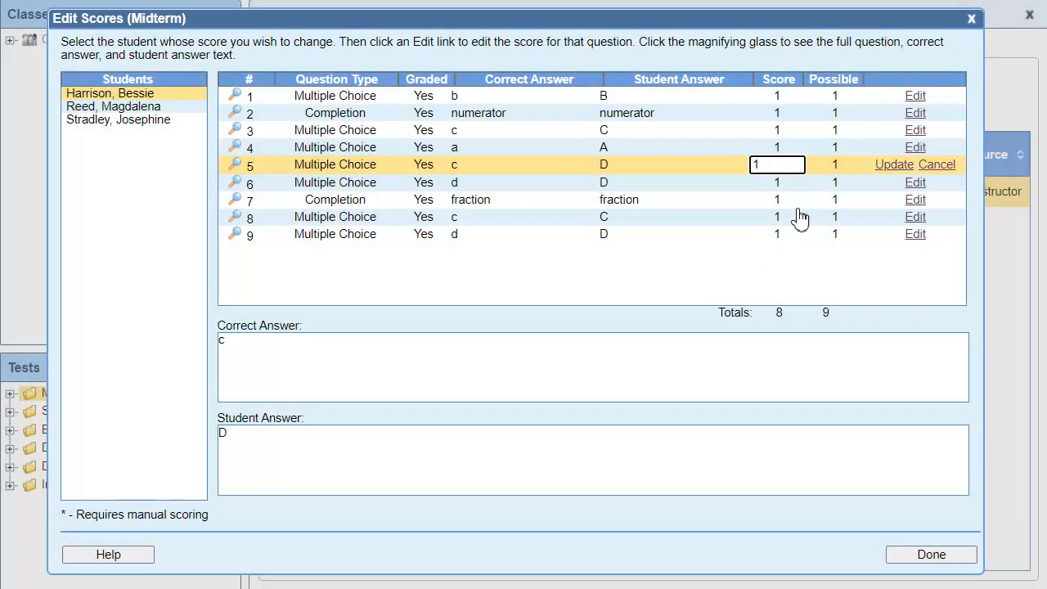
left_click(893, 165)
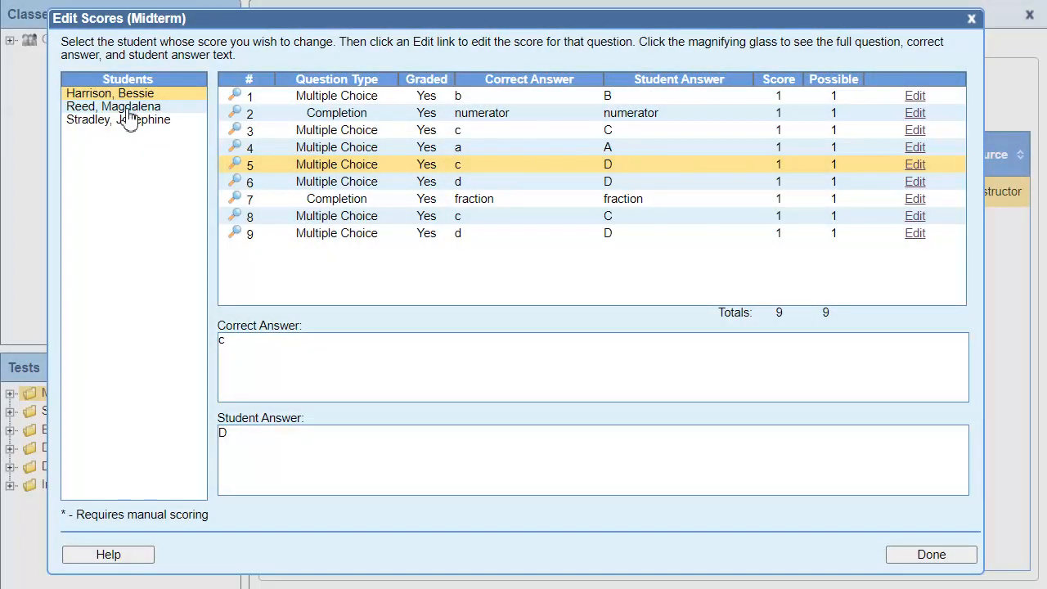
left_click(113, 106)
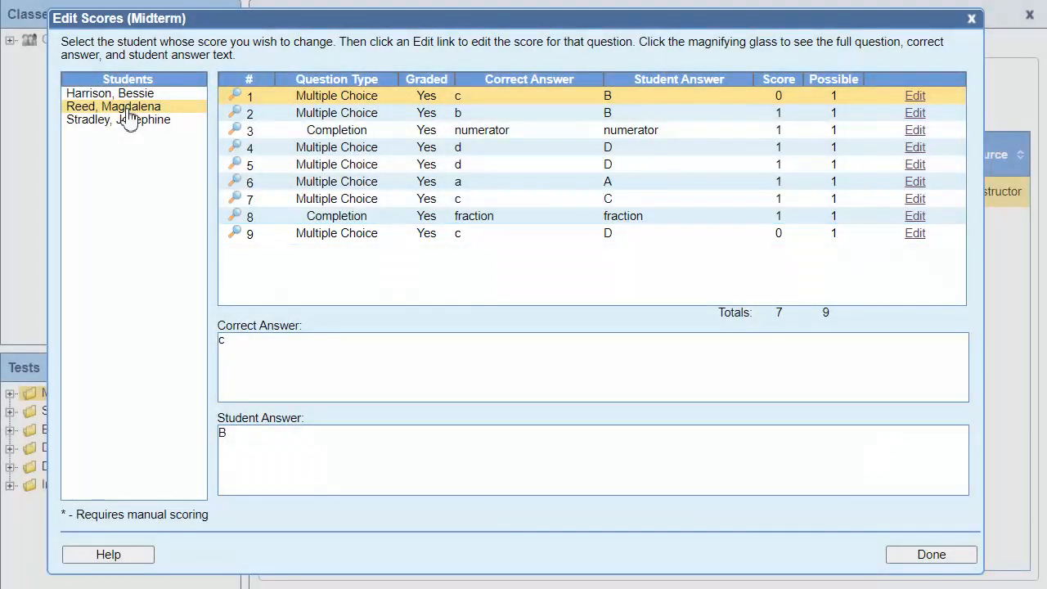
mouse_move(239, 238)
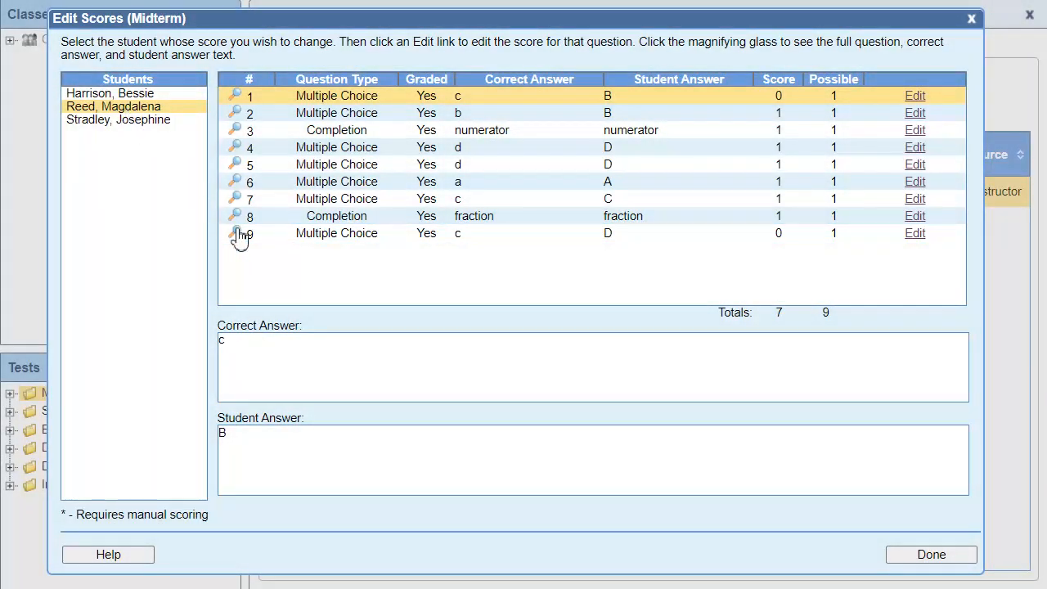
left_click(235, 233)
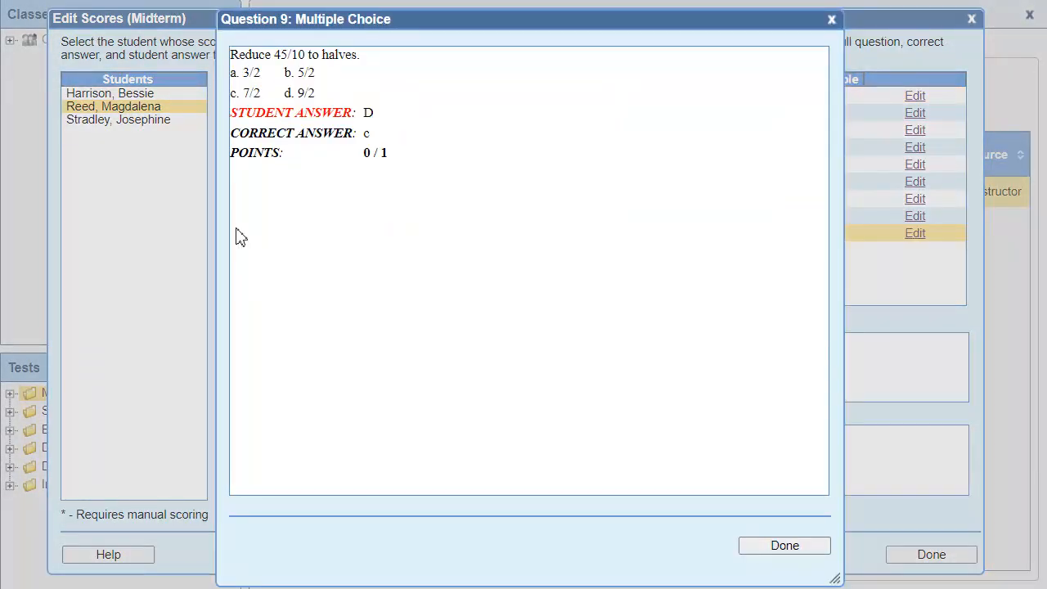
left_click(783, 546)
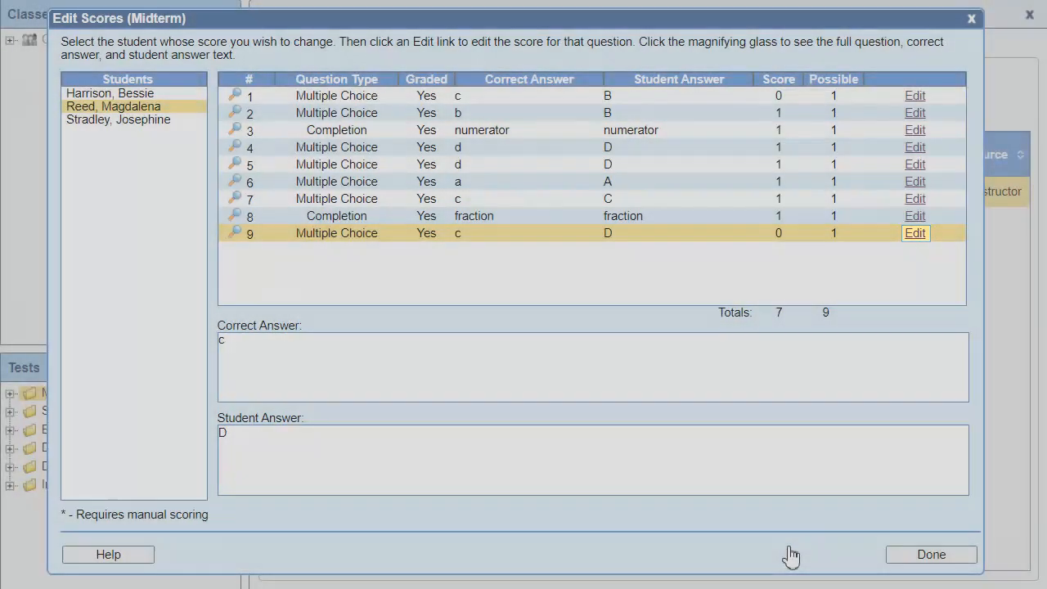
left_click(914, 233)
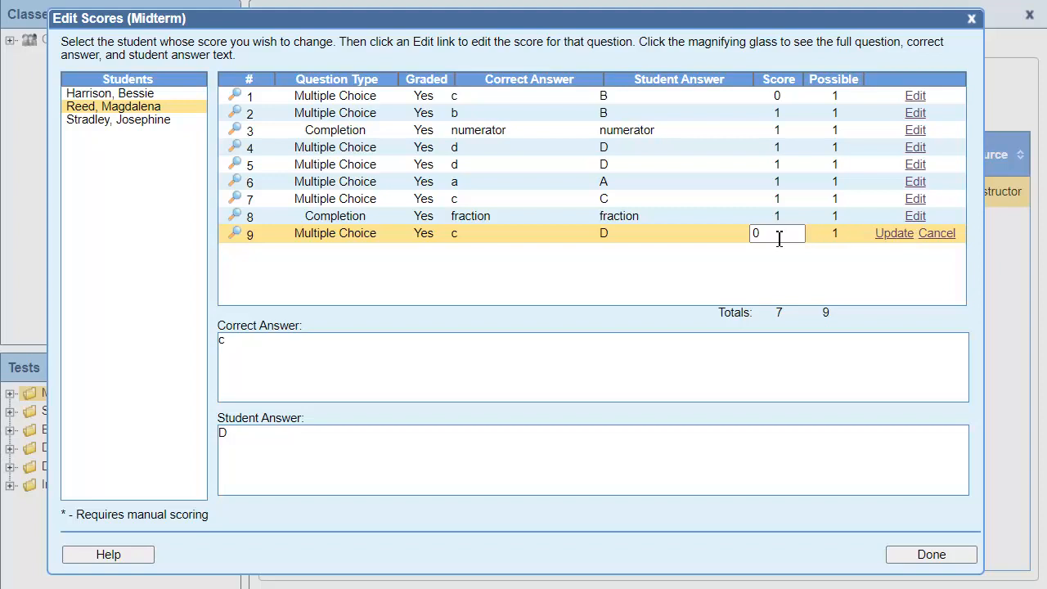
type("1")
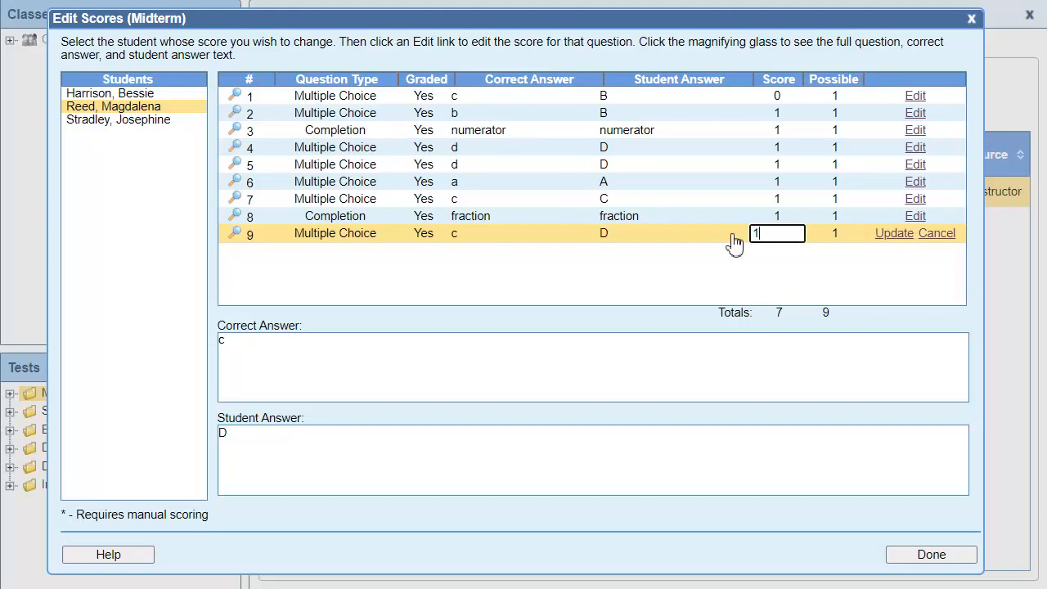
left_click(893, 233)
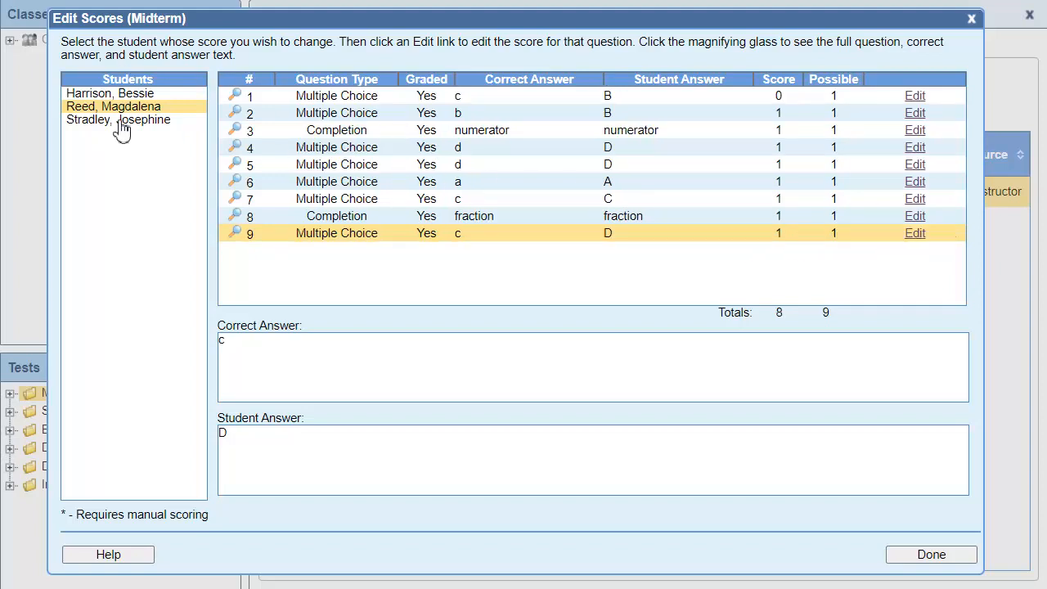
left_click(118, 119)
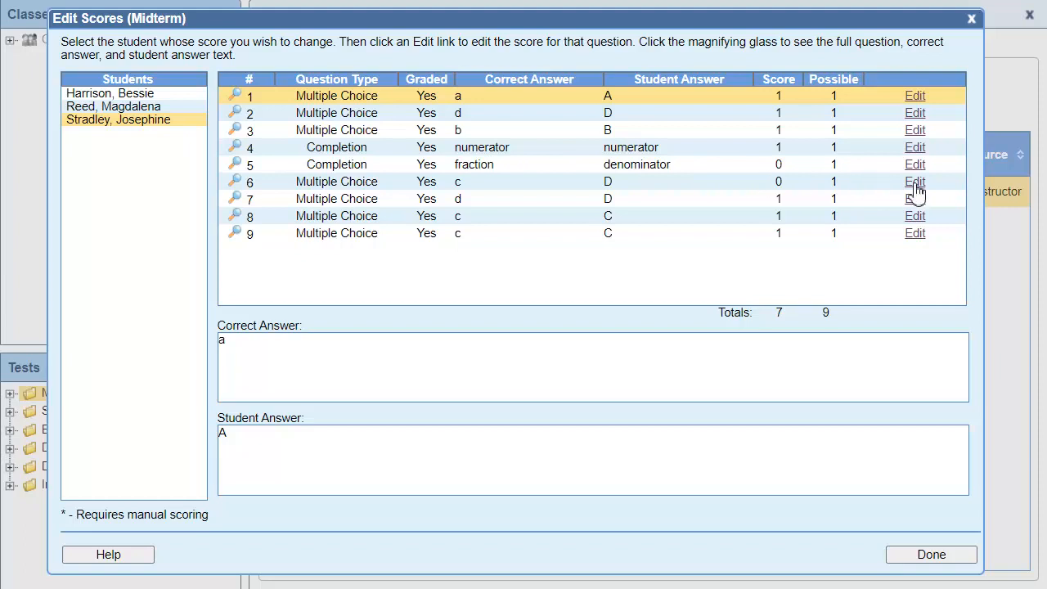
left_click(915, 182)
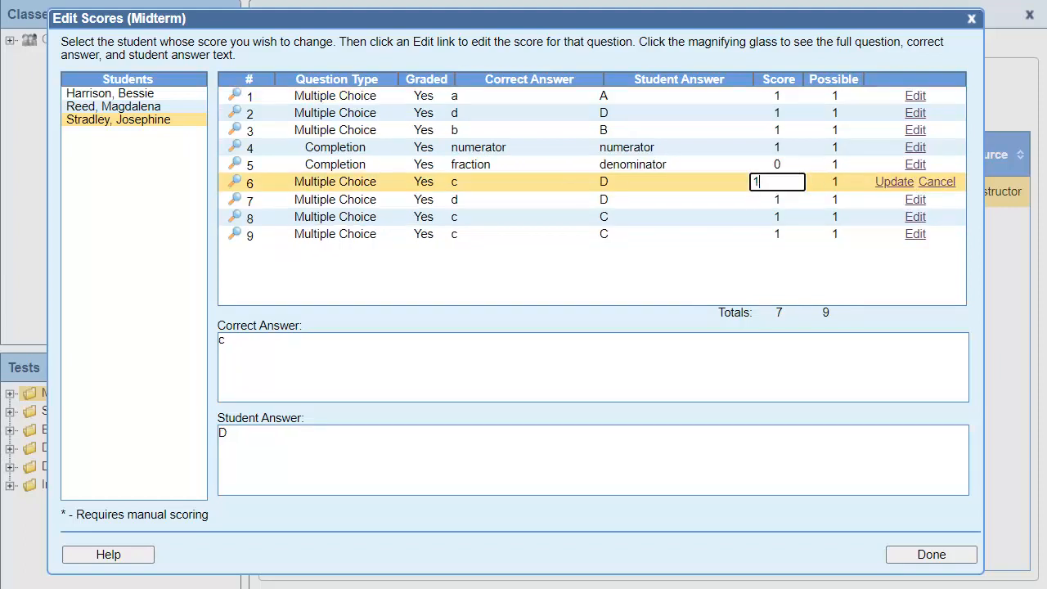
left_click(893, 182)
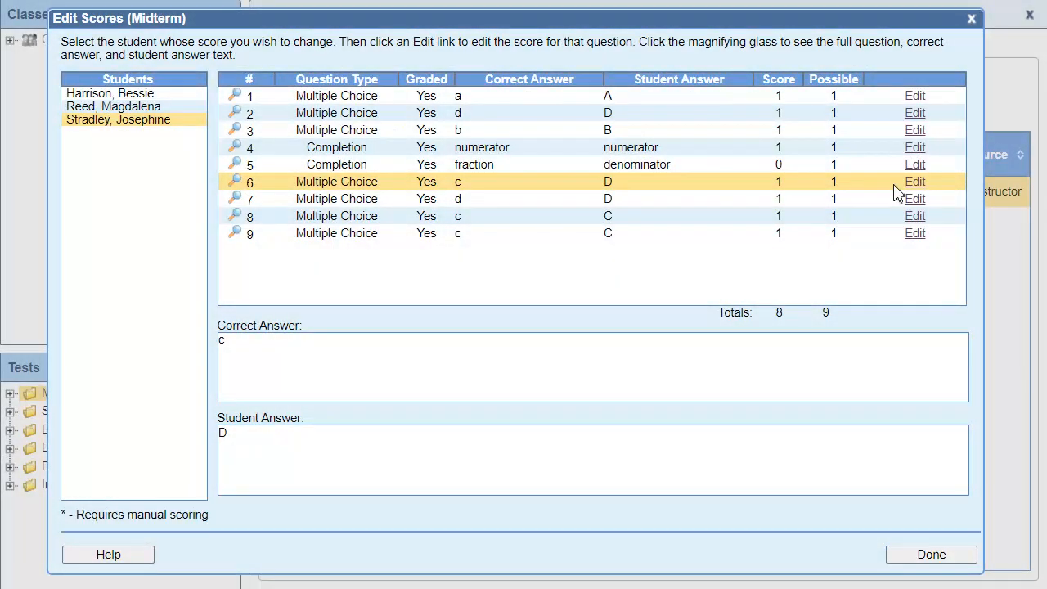
left_click(932, 554)
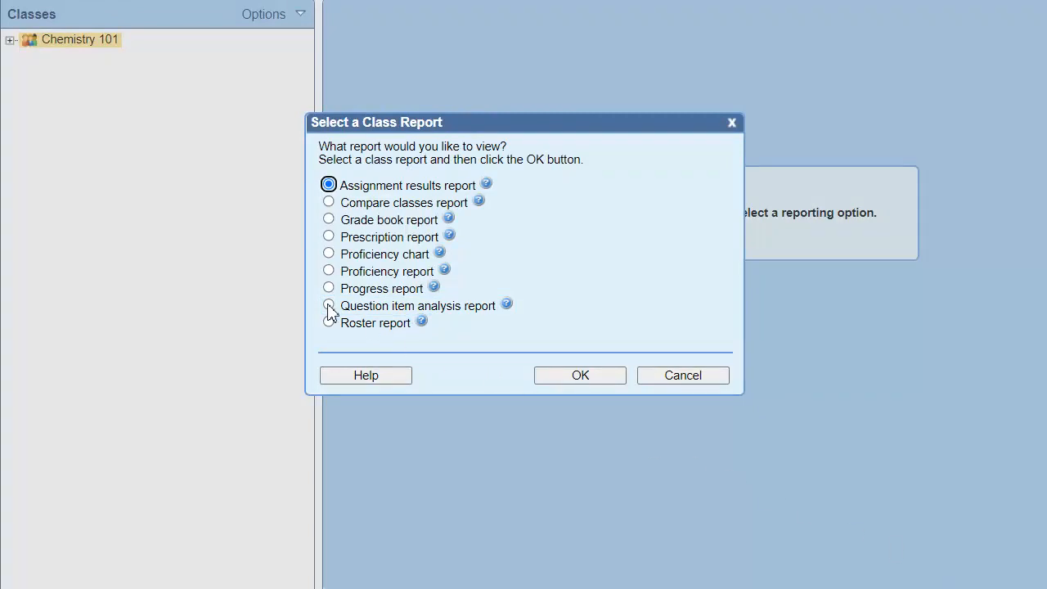
Pick the Question item analysis report from the Chemistry 101 class reports
left_click(579, 375)
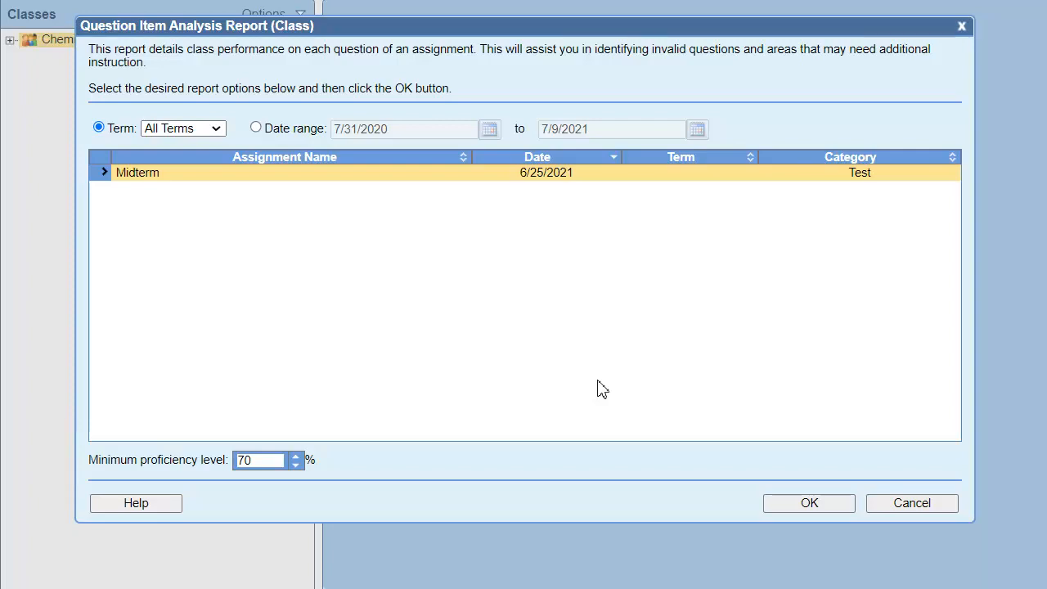
Run the Midterm item analysis report and preview question 9's full wording
left_click(809, 503)
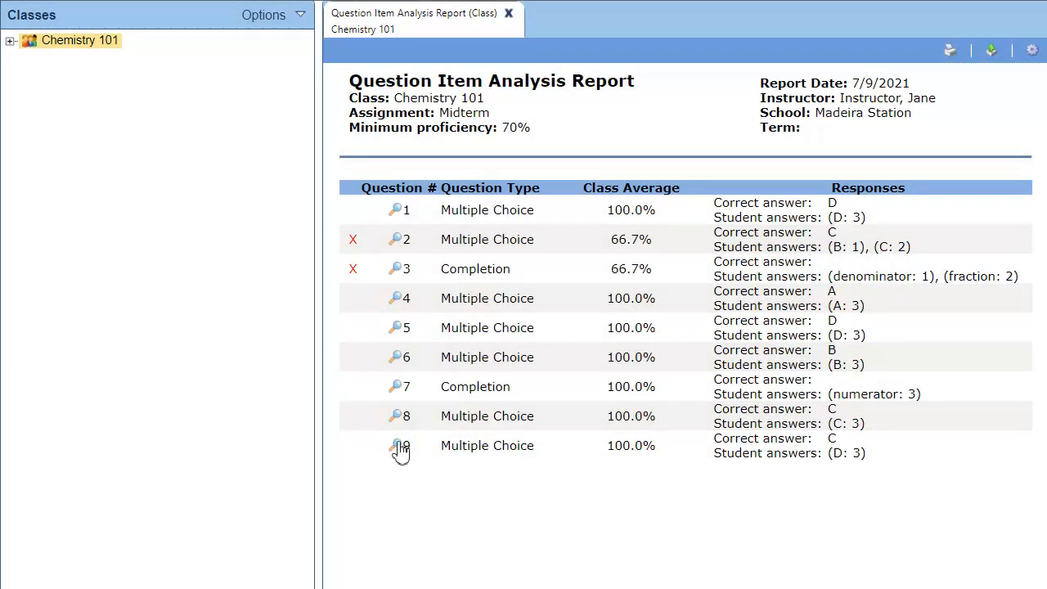
left_click(395, 445)
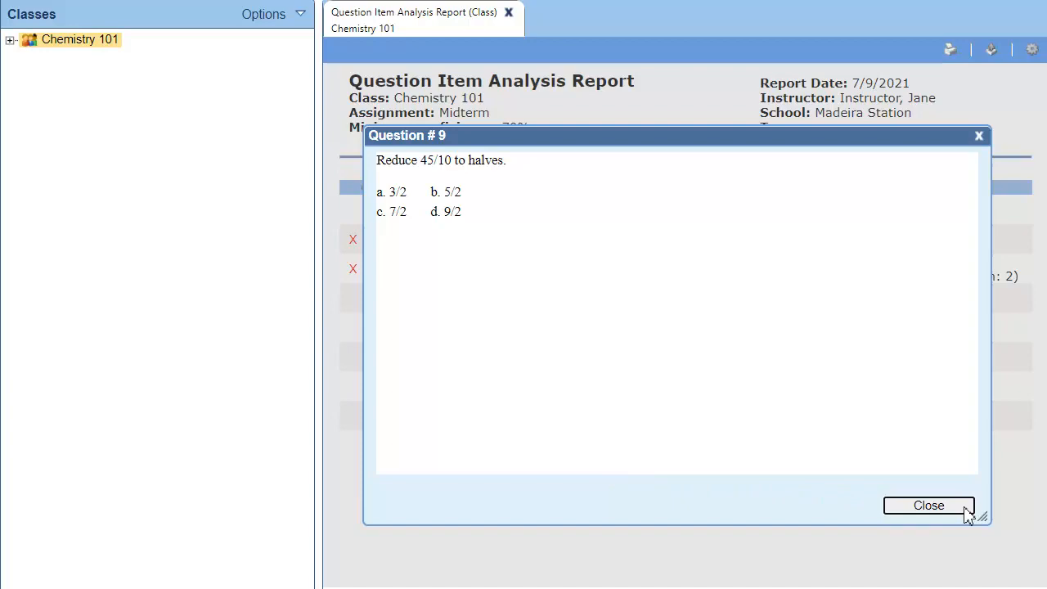
left_click(928, 505)
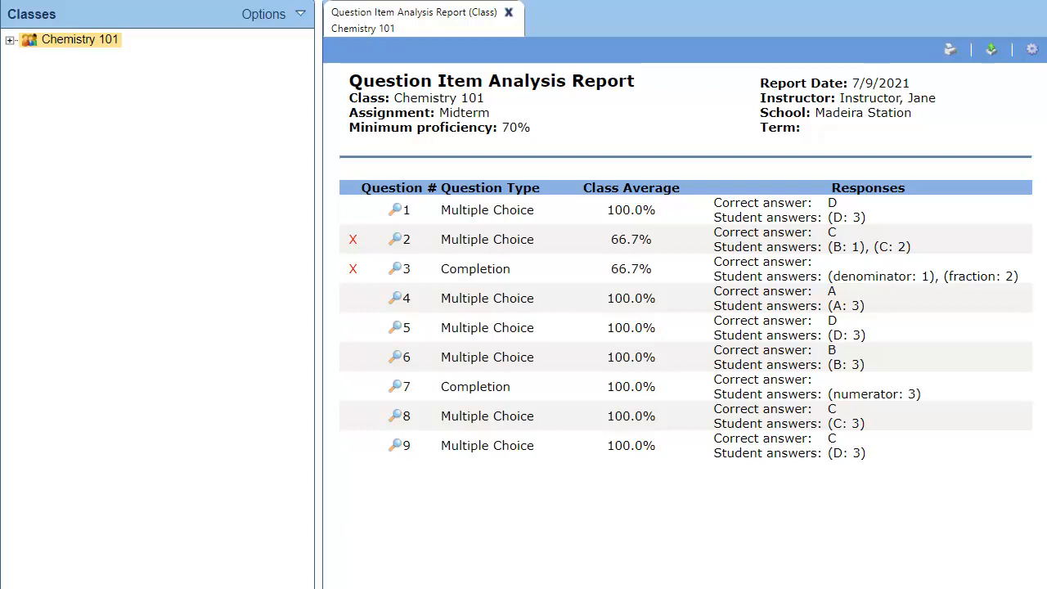
left_click(630, 445)
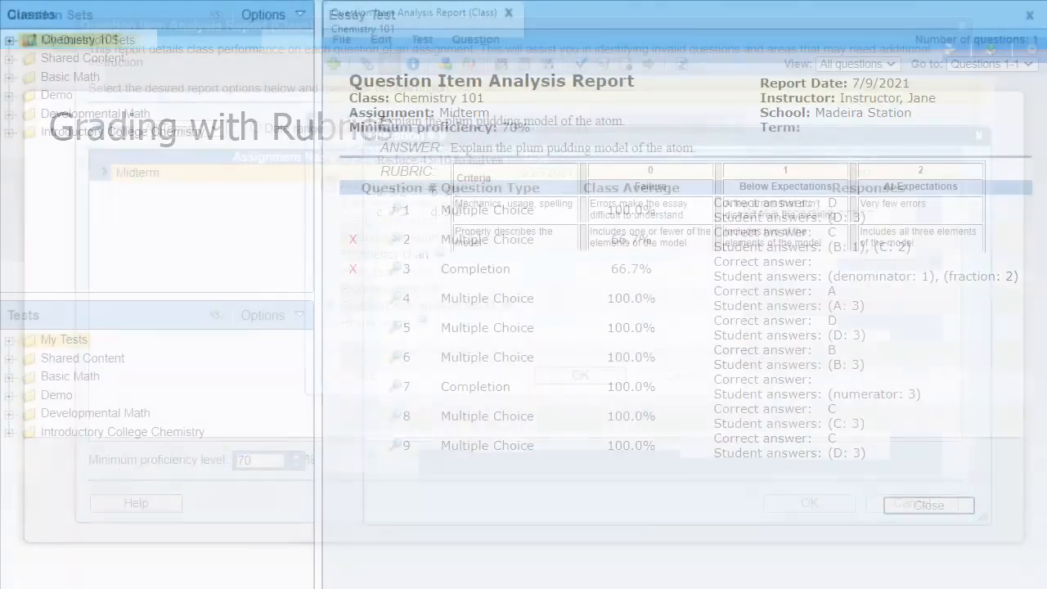
Return to the Chemistry 101 assignments showing the Essay Test needing manual scoring
left_click(928, 504)
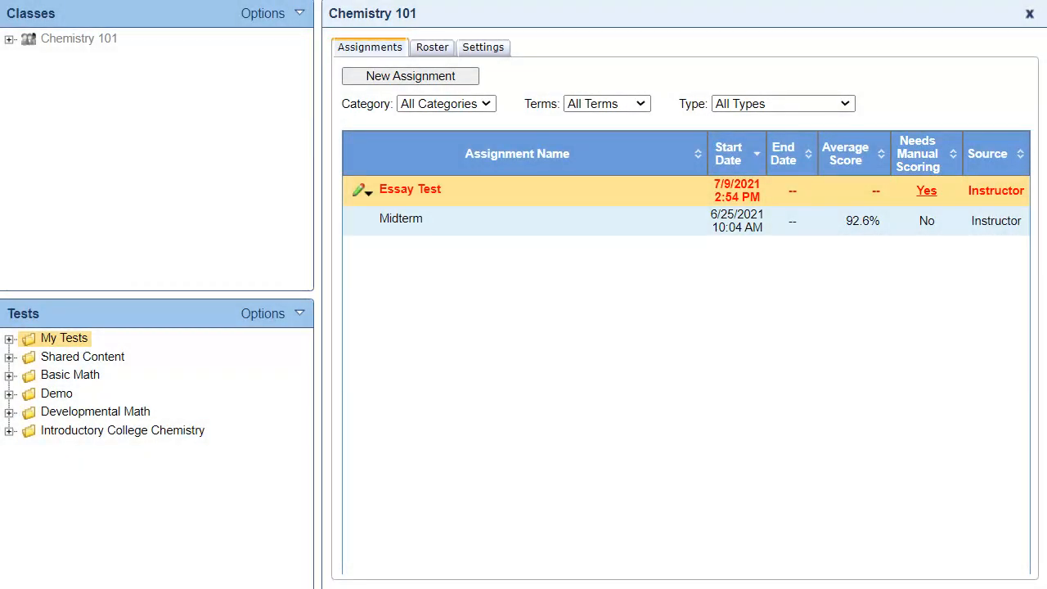
mouse_move(598, 319)
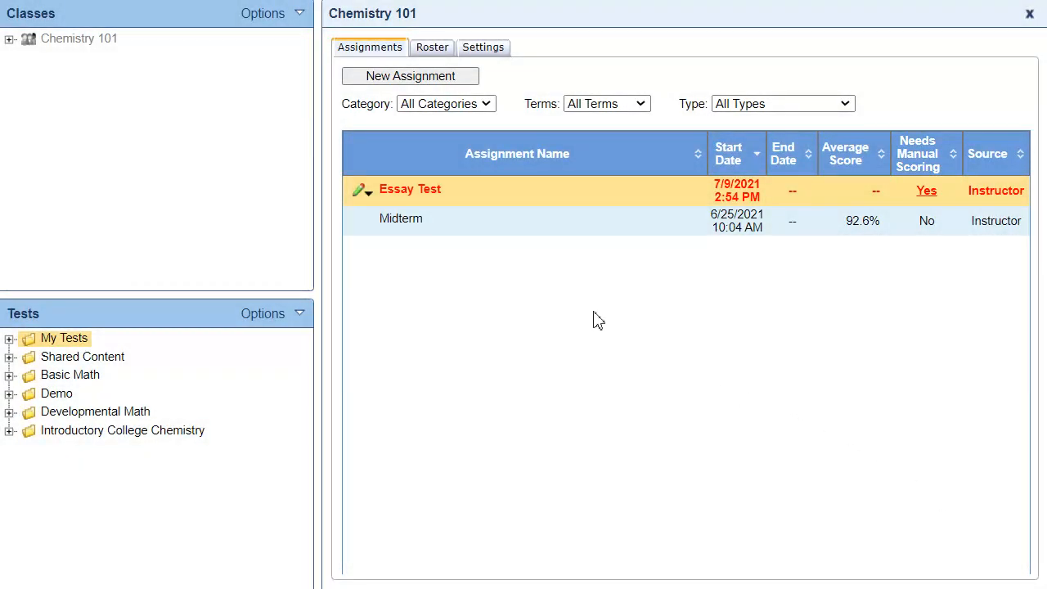
left_click(926, 190)
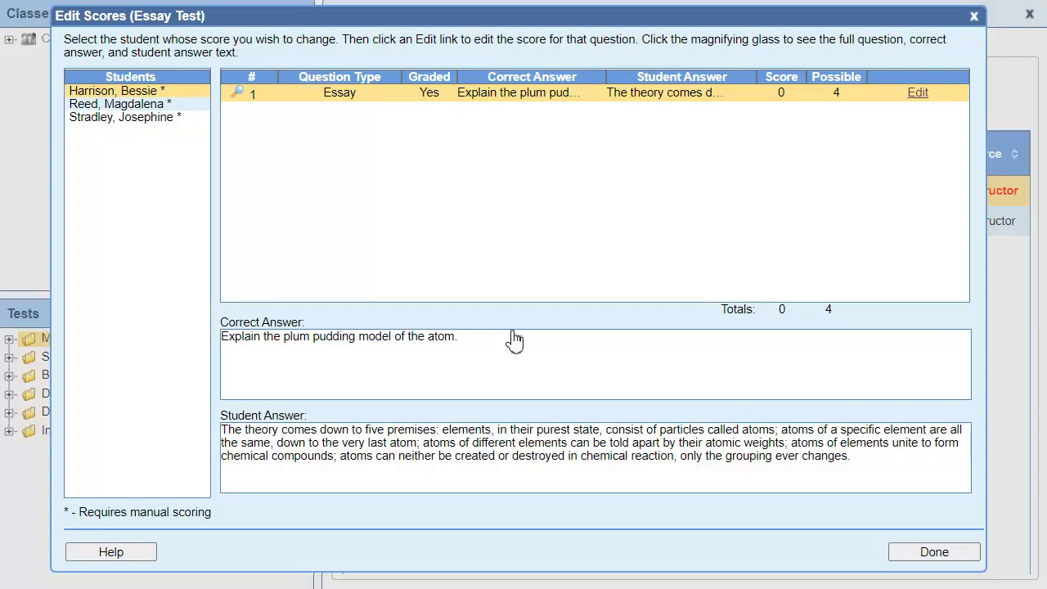
mouse_move(769, 193)
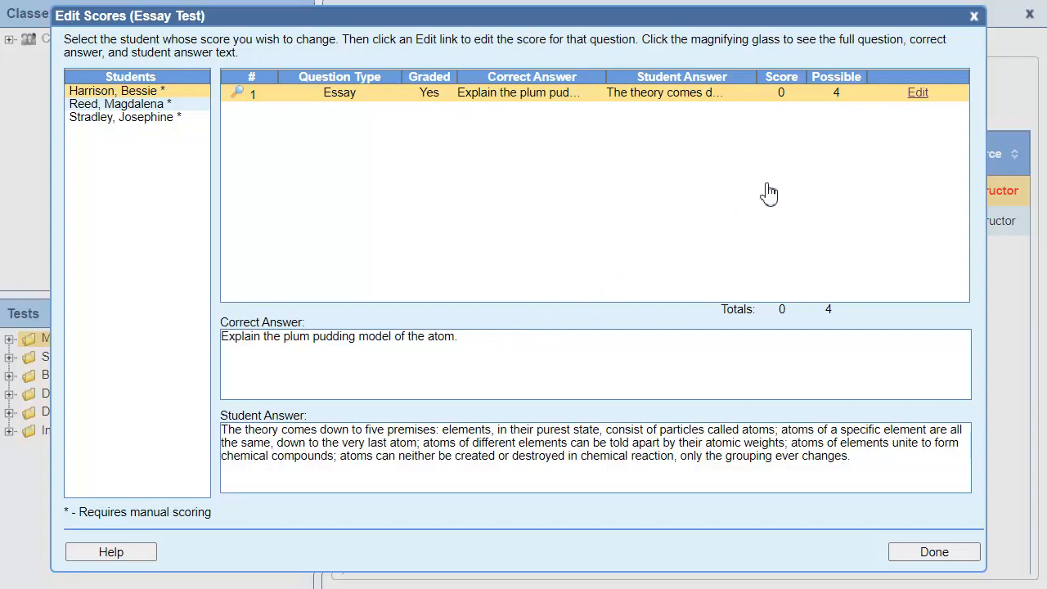
left_click(918, 92)
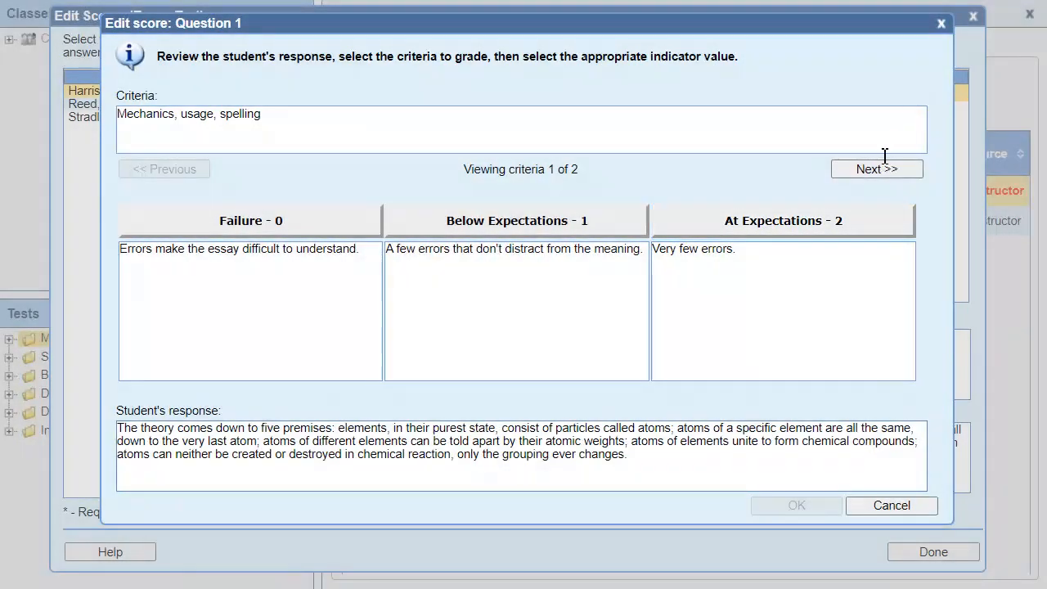
left_click(783, 221)
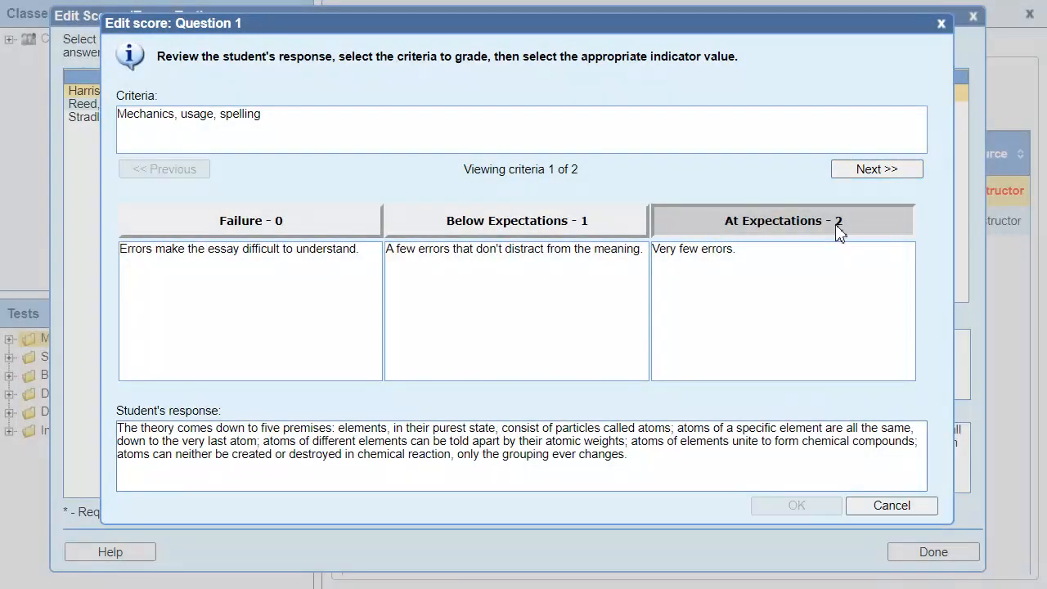
left_click(877, 169)
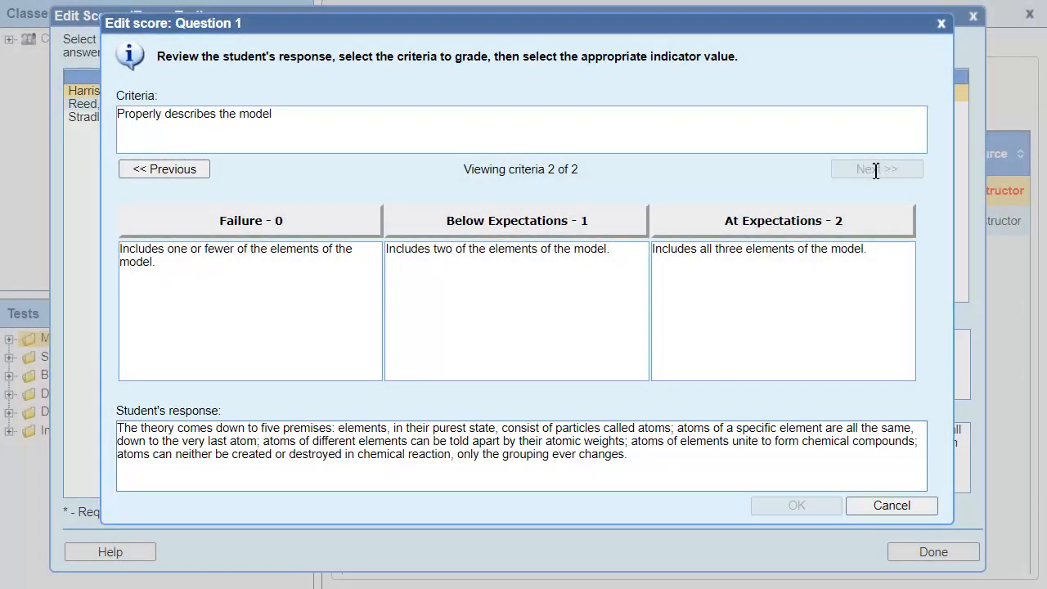
left_click(783, 220)
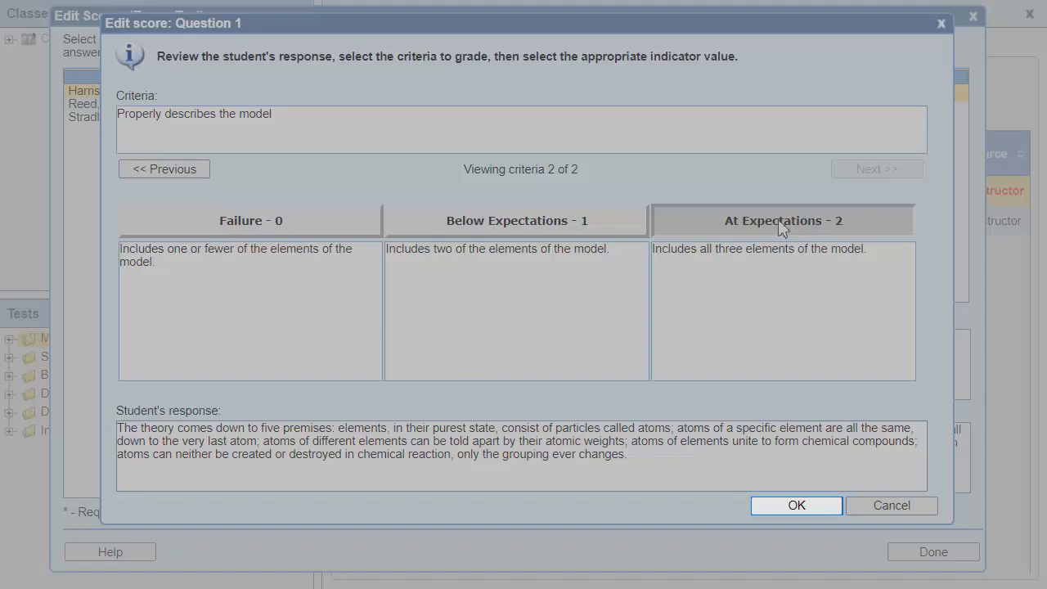
left_click(795, 505)
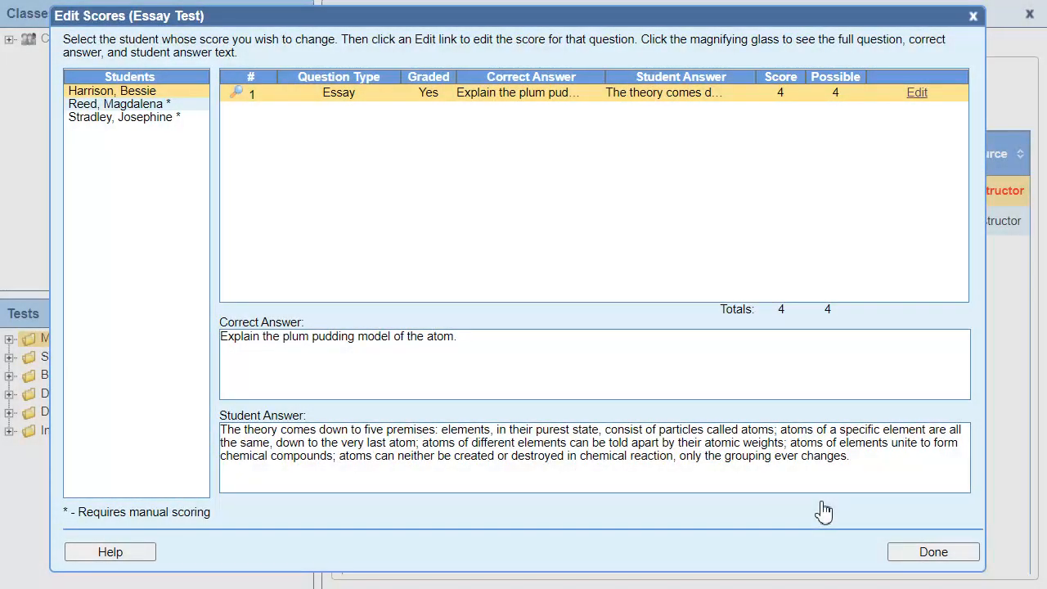
left_click(115, 104)
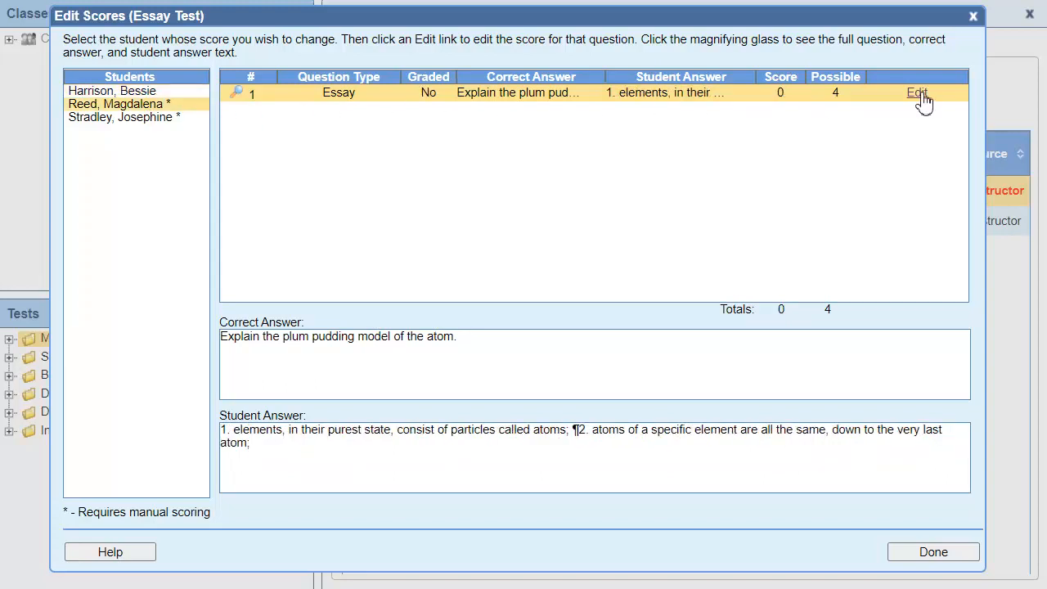
left_click(917, 92)
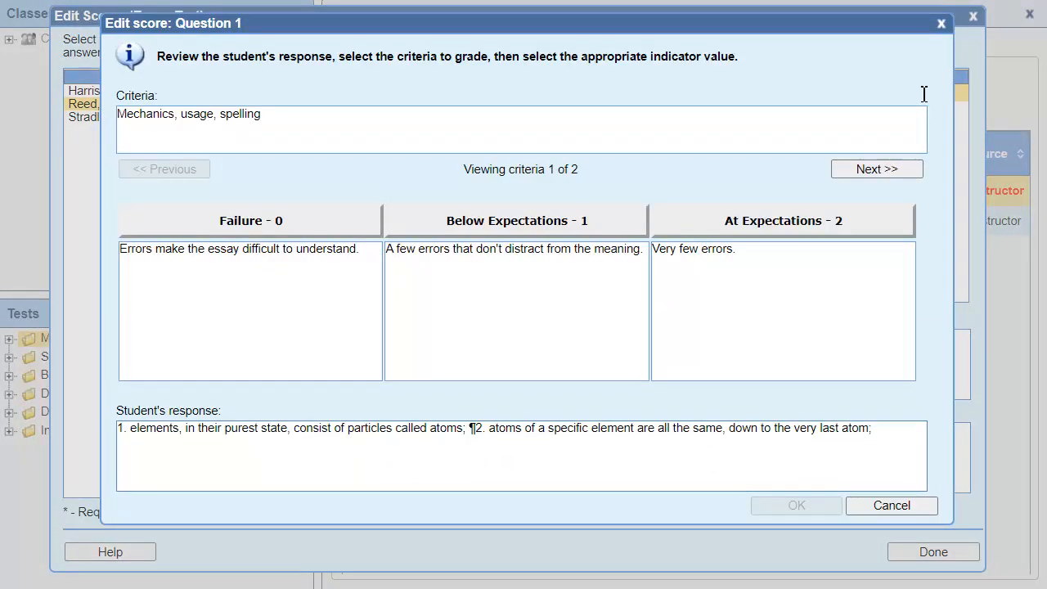
left_click(783, 220)
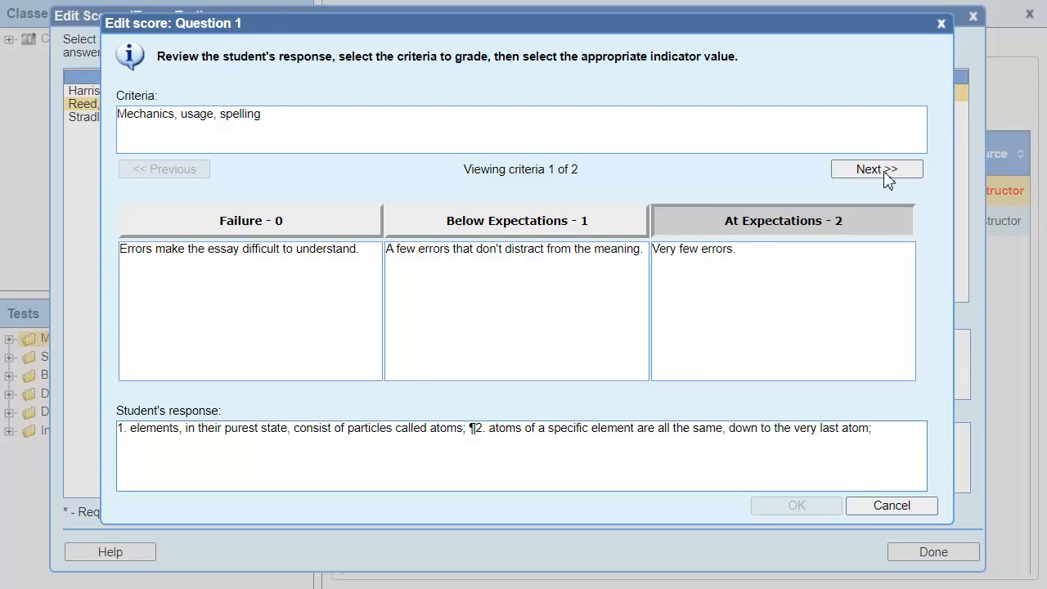
left_click(876, 169)
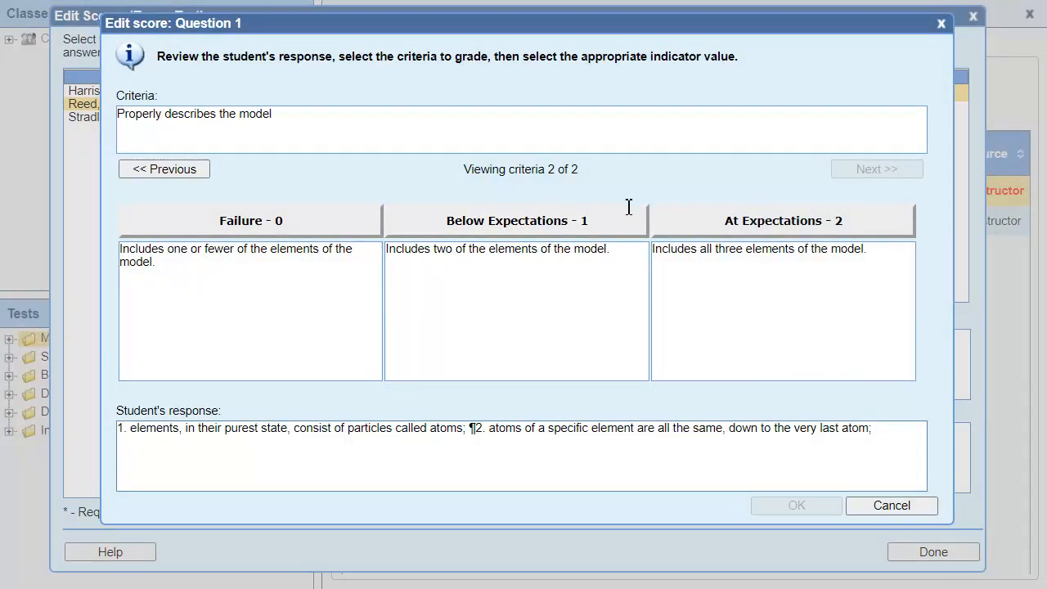
left_click(795, 504)
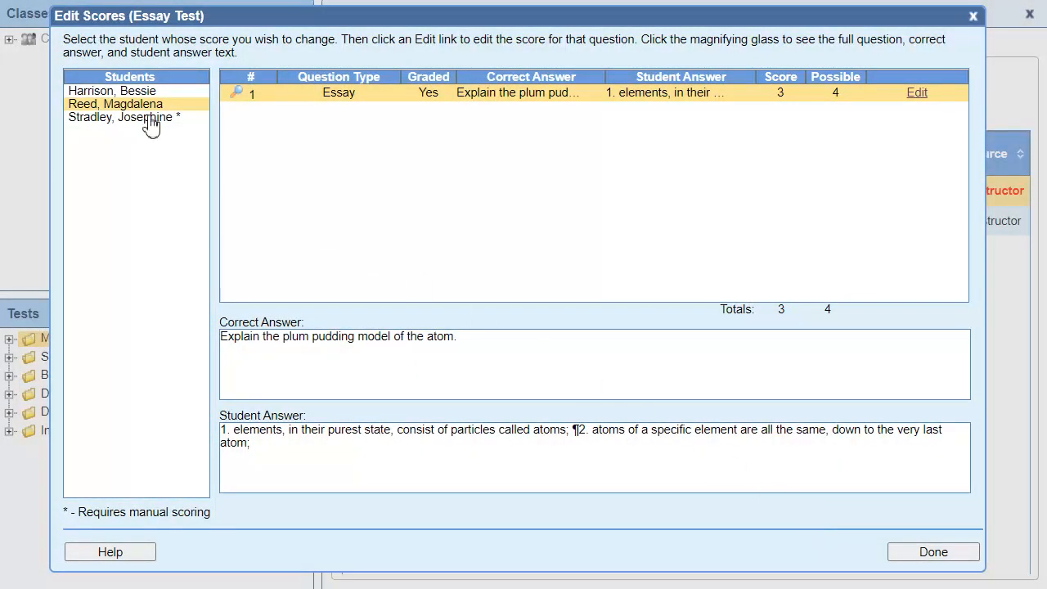
left_click(120, 117)
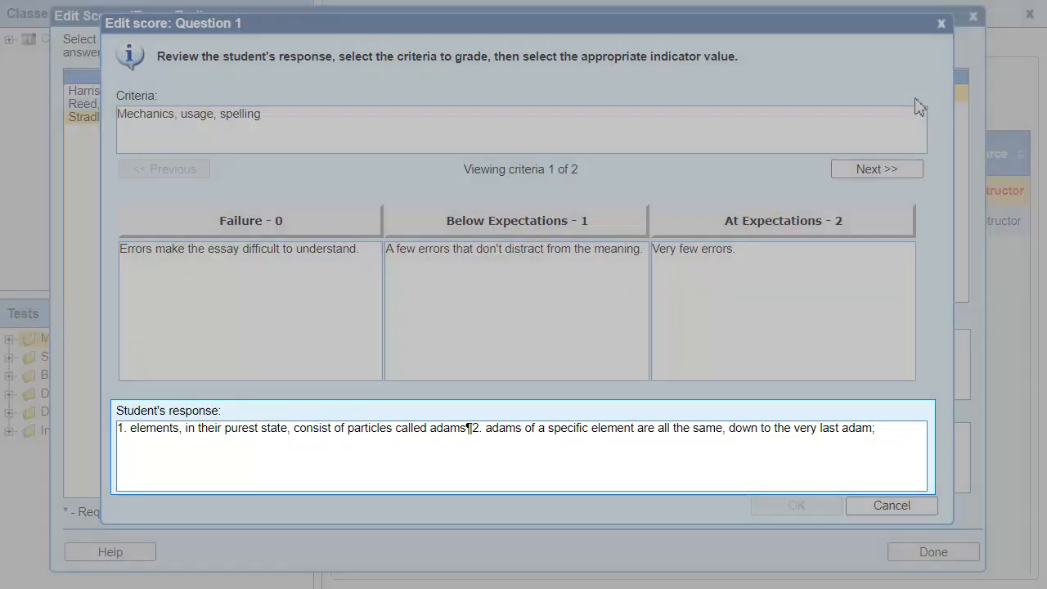
left_click(251, 221)
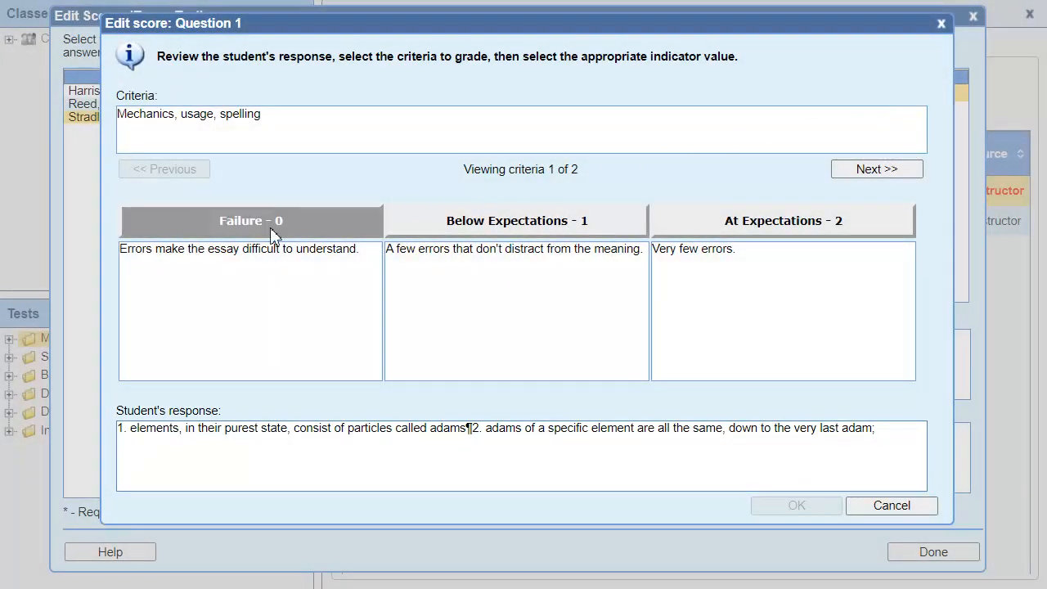
left_click(877, 168)
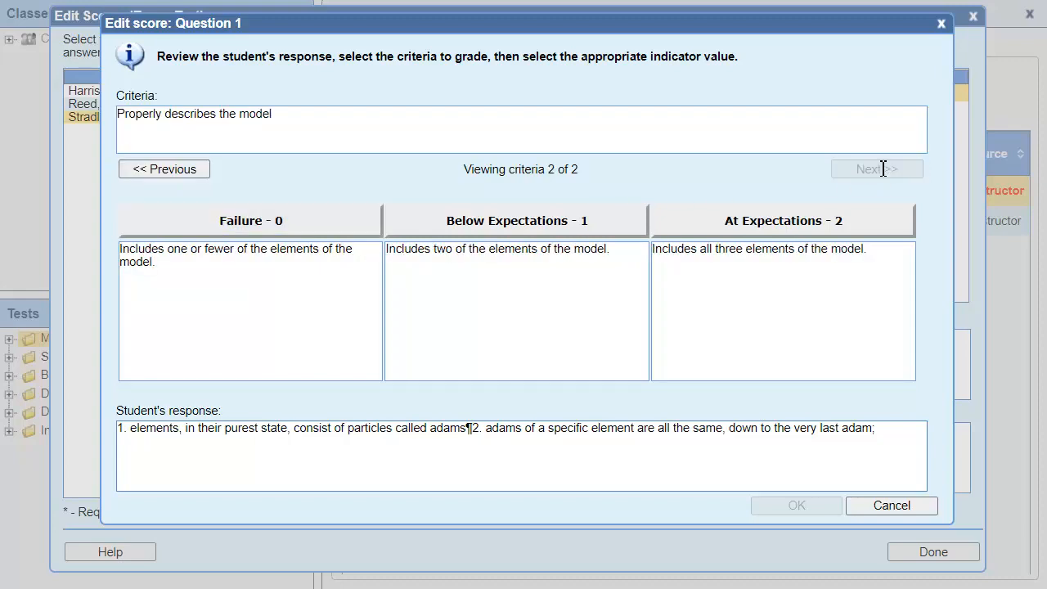
left_click(521, 454)
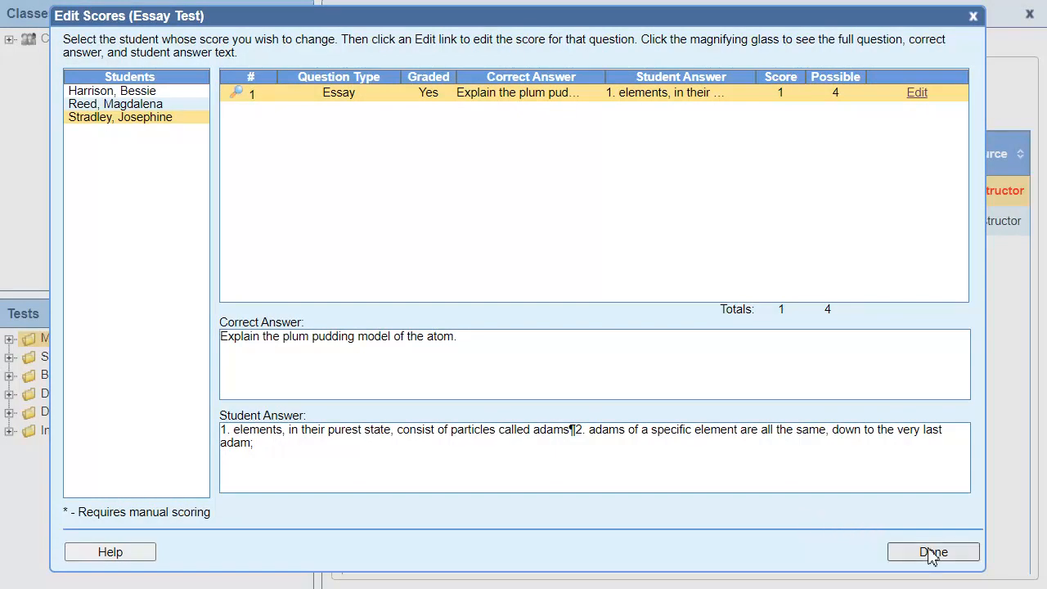
left_click(932, 552)
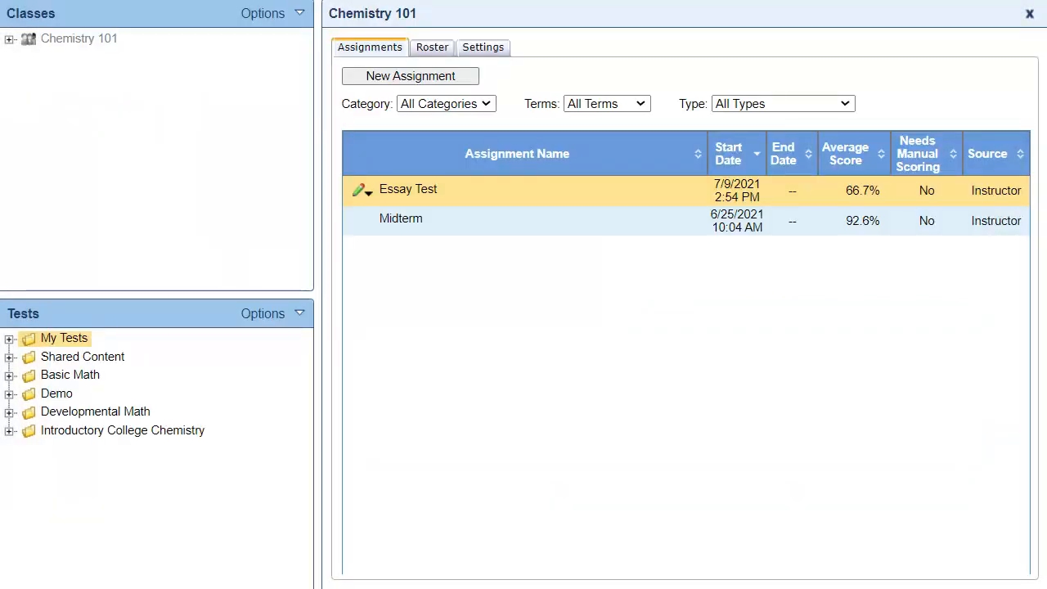